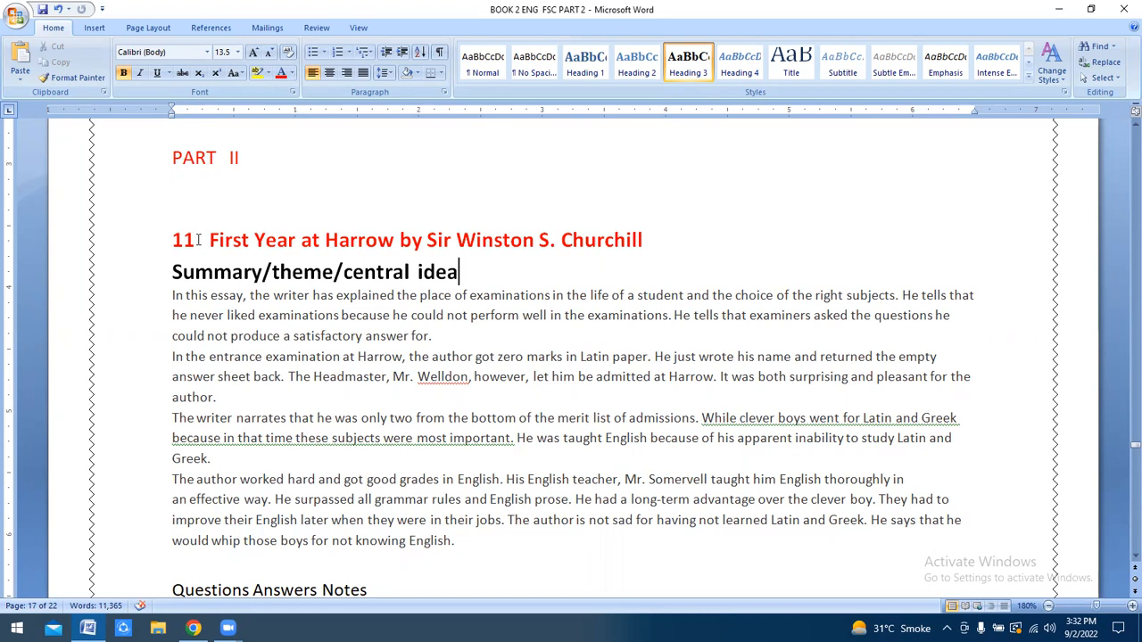
mouse_move(434, 251)
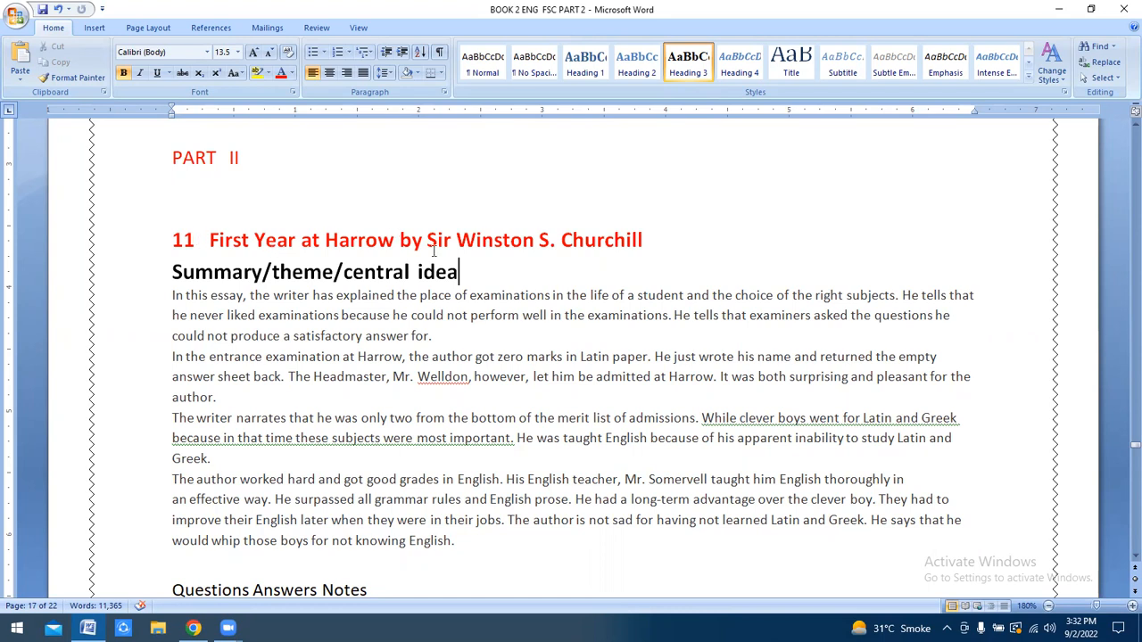
mouse_move(504, 253)
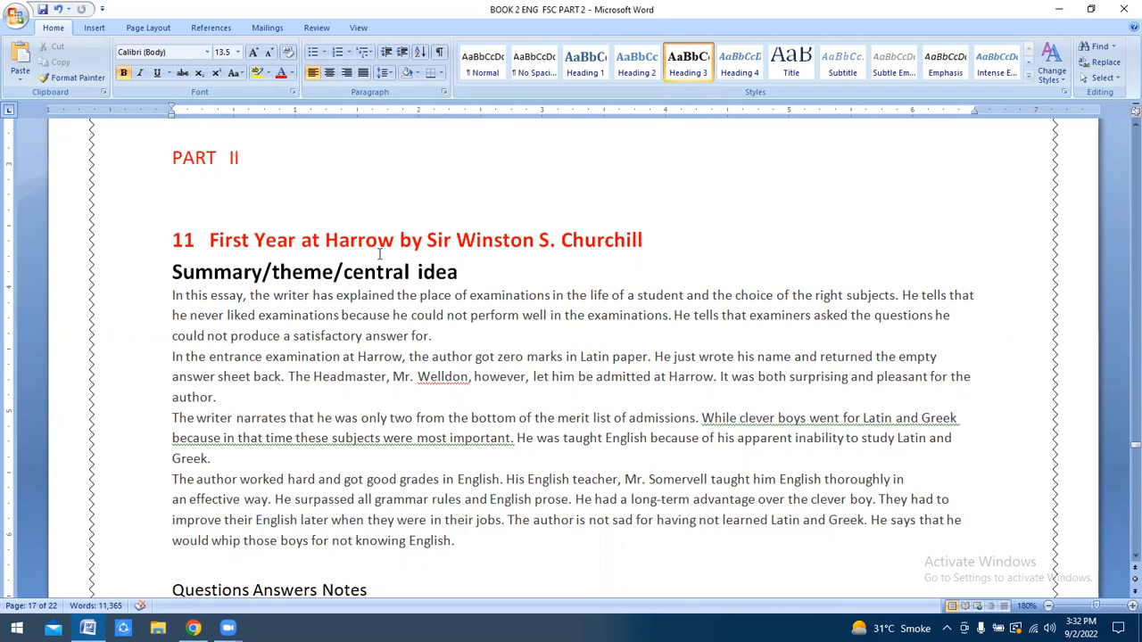
mouse_move(464, 263)
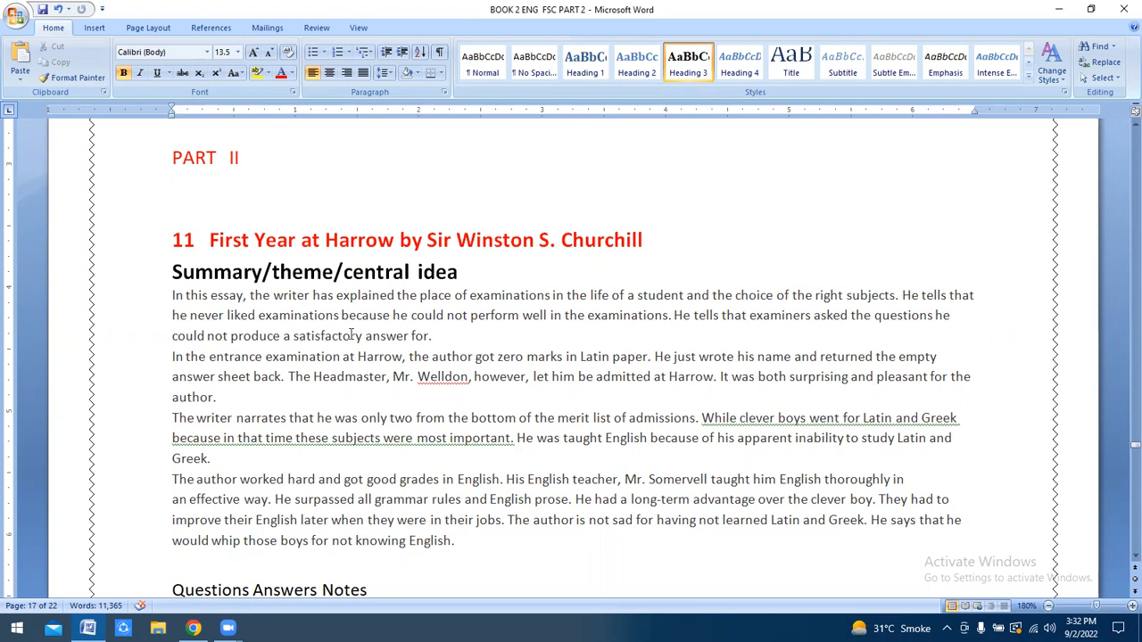
Step: Zoom the First Year at Harrow summary to about 204% and select opening-sentence words
left_click(459, 272)
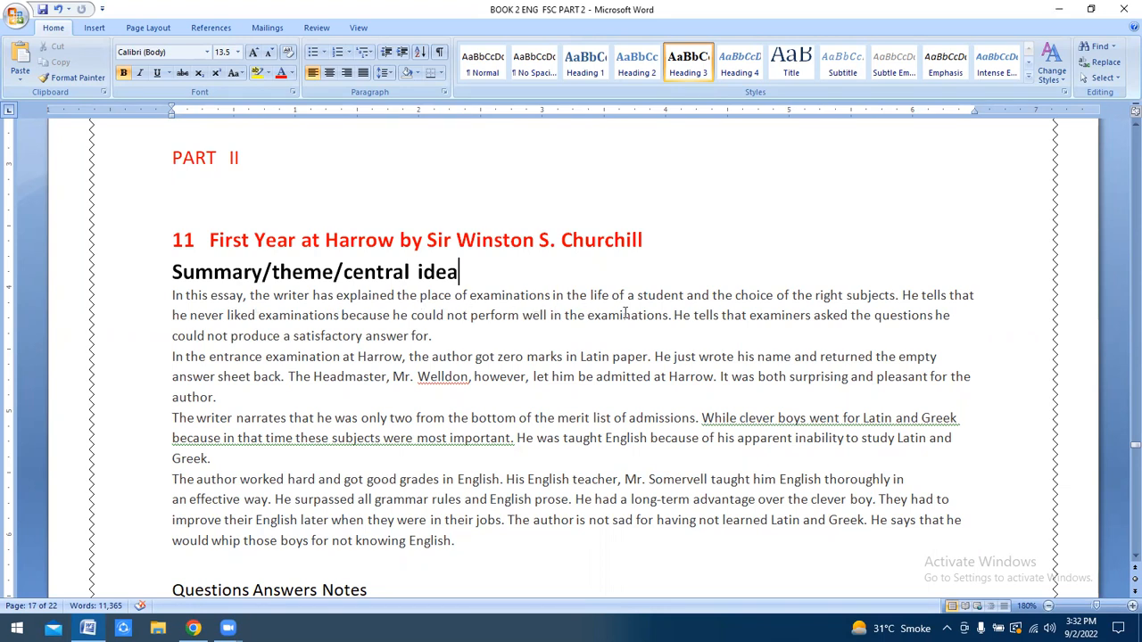
mouse_move(836, 480)
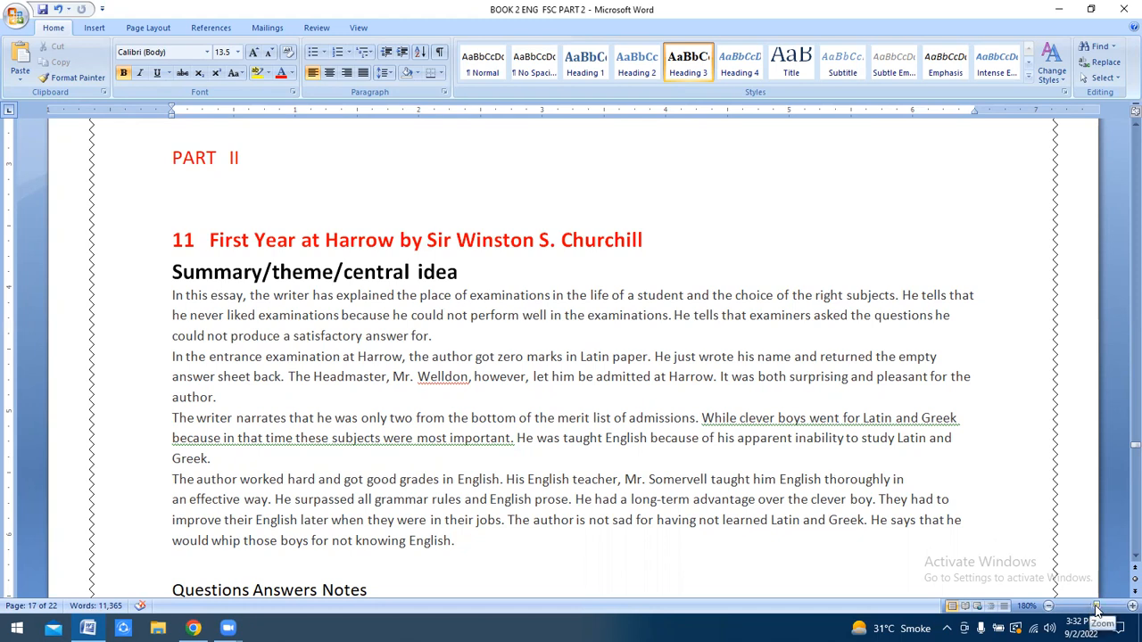
scroll("down", 3)
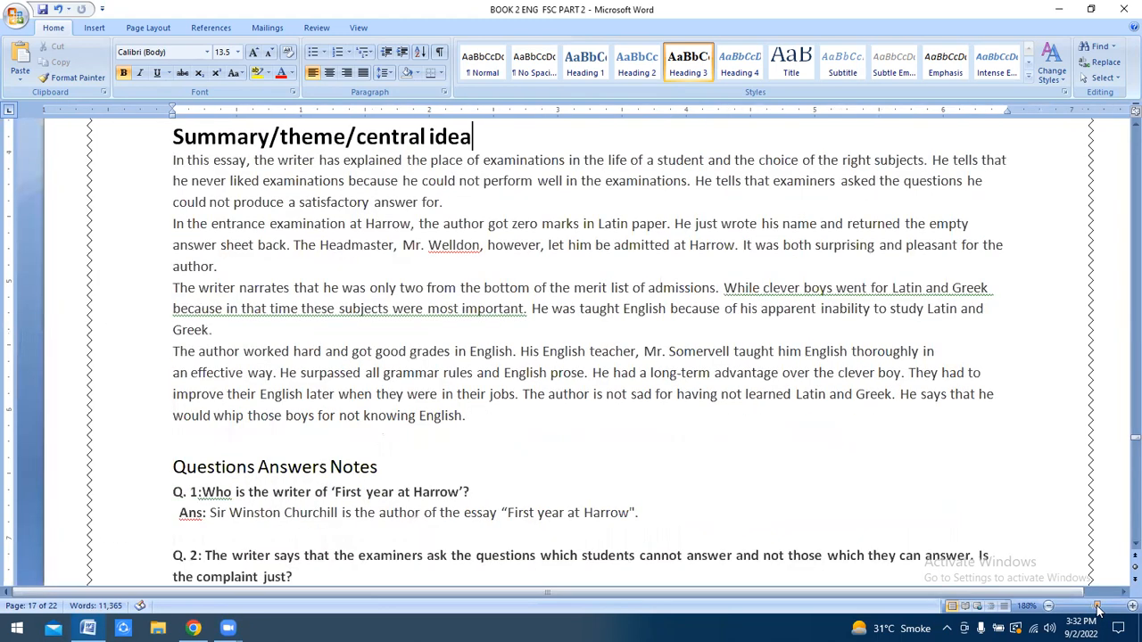
left_click(1098, 606)
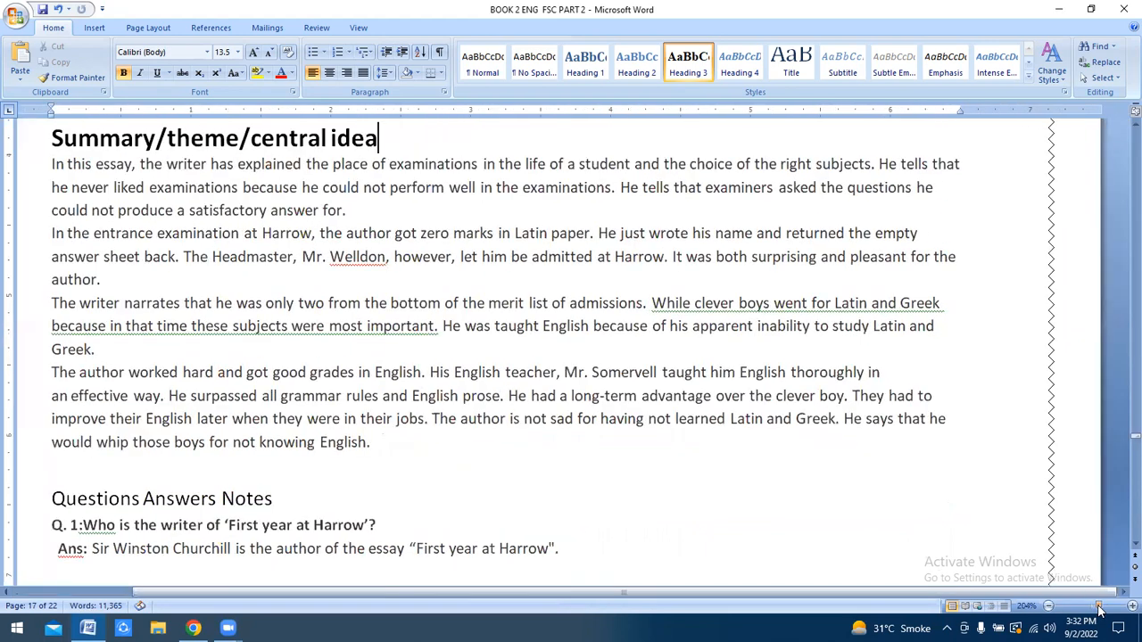
mouse_move(660, 200)
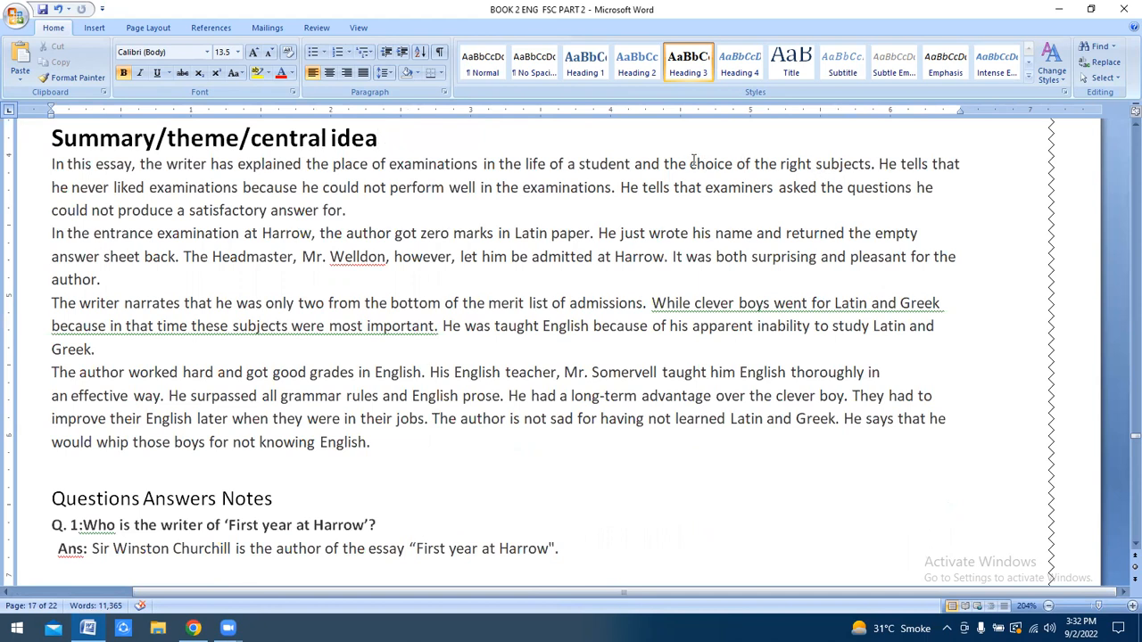
double_click(713, 164)
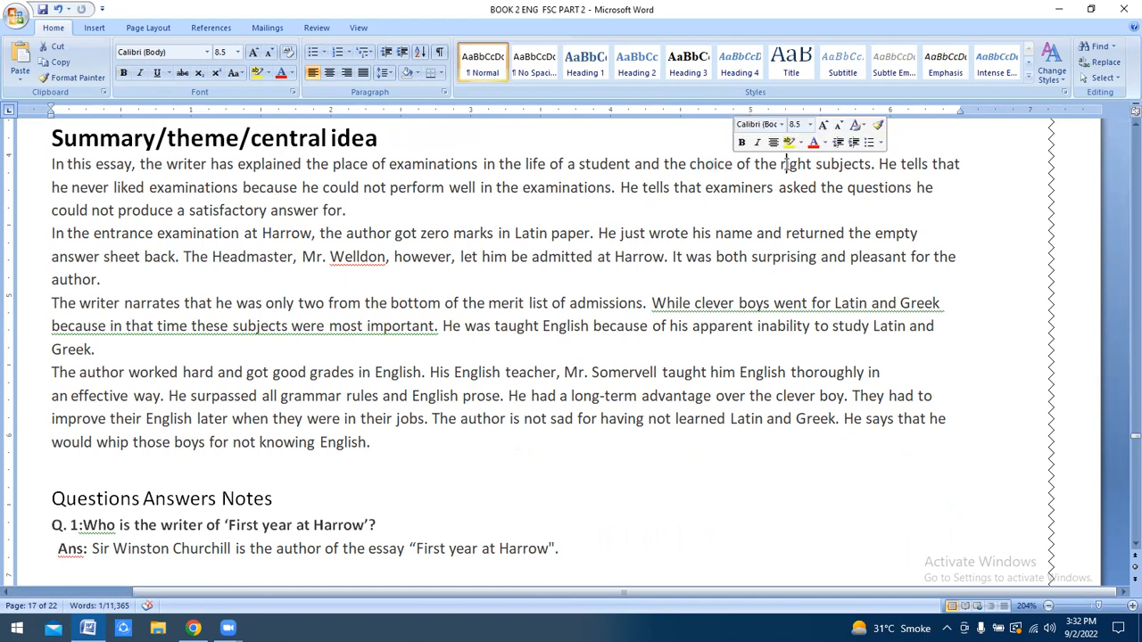
double_click(795, 163)
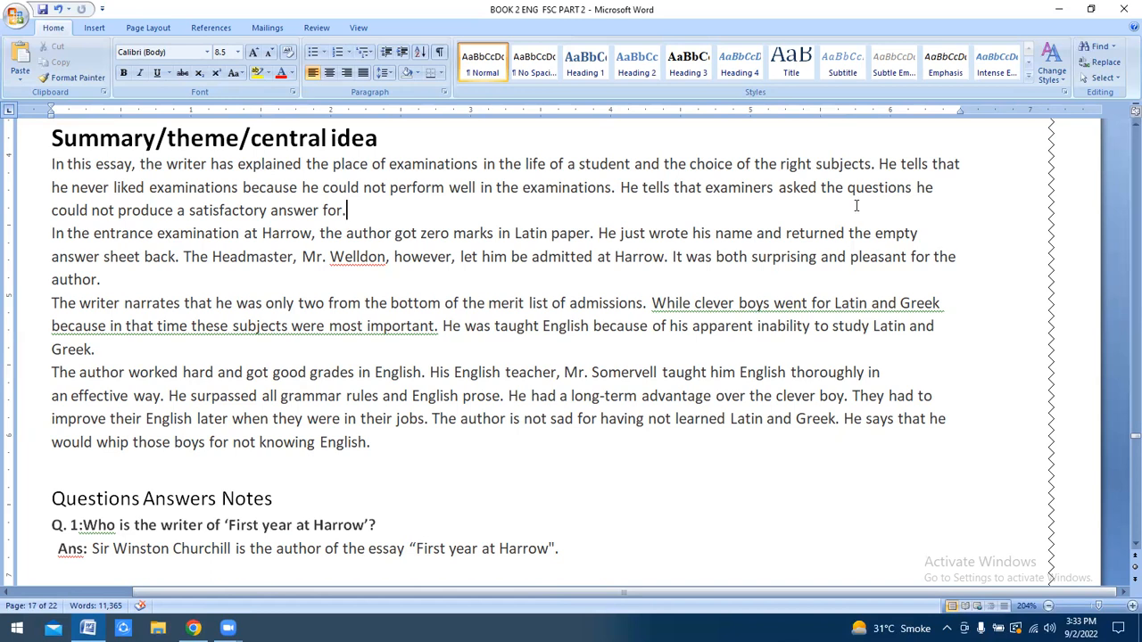
mouse_move(235, 256)
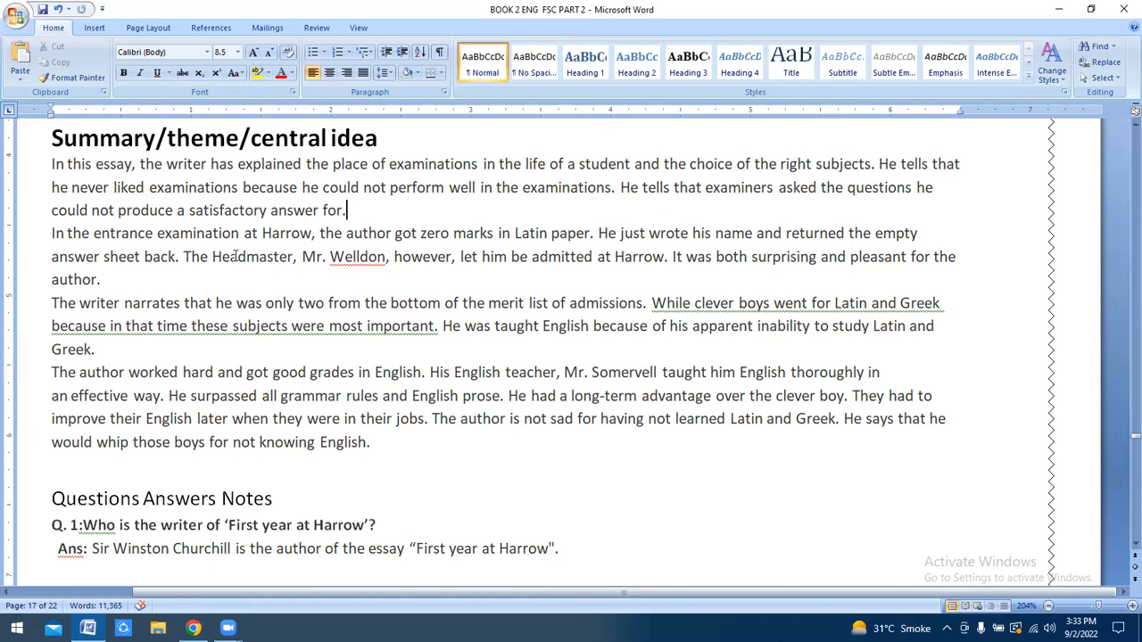
mouse_move(354, 216)
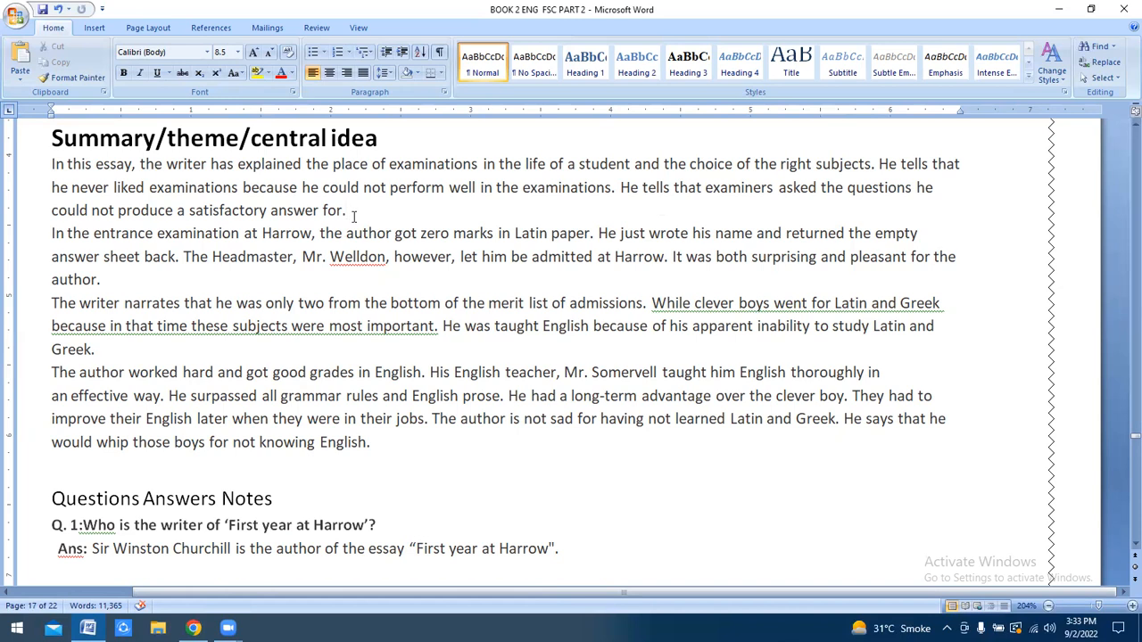
mouse_move(67, 265)
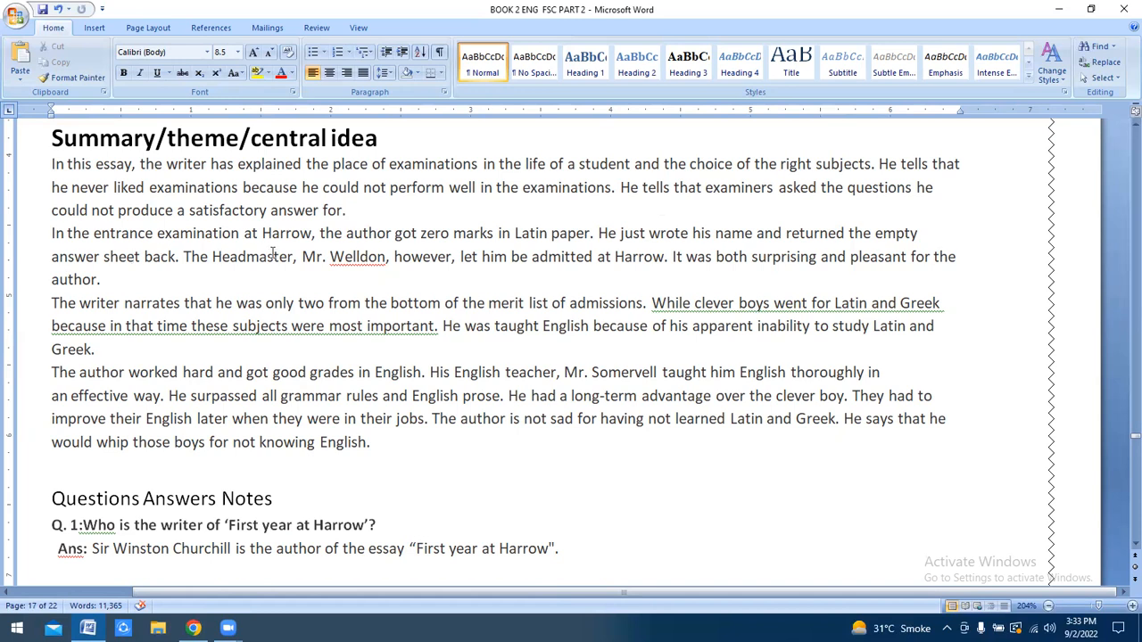
left_click(347, 210)
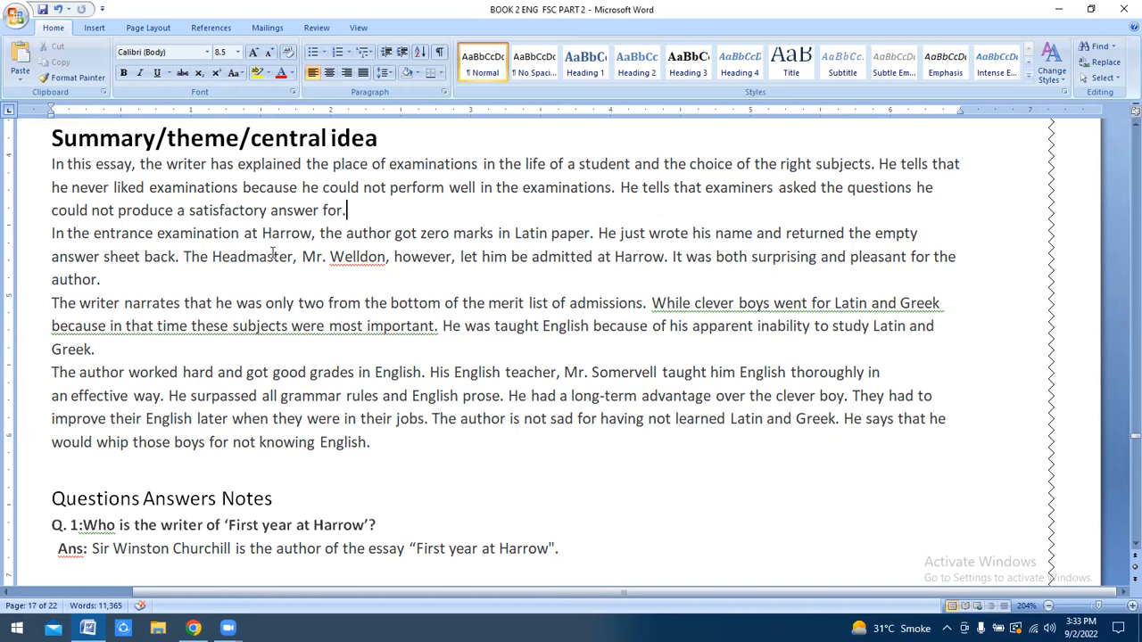
mouse_move(476, 250)
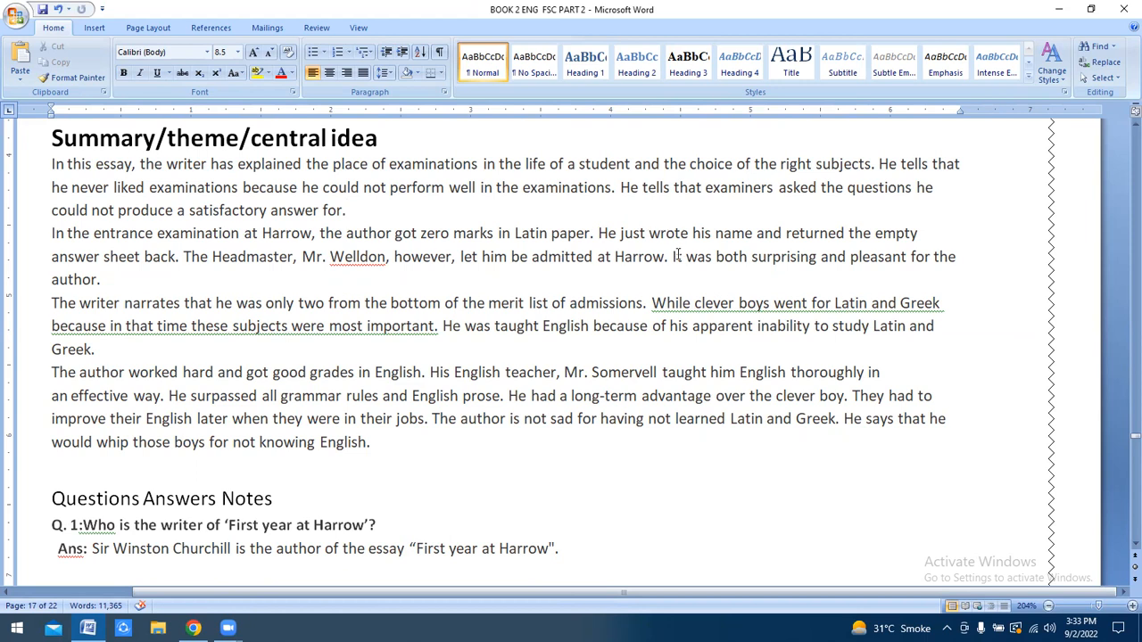
mouse_move(809, 245)
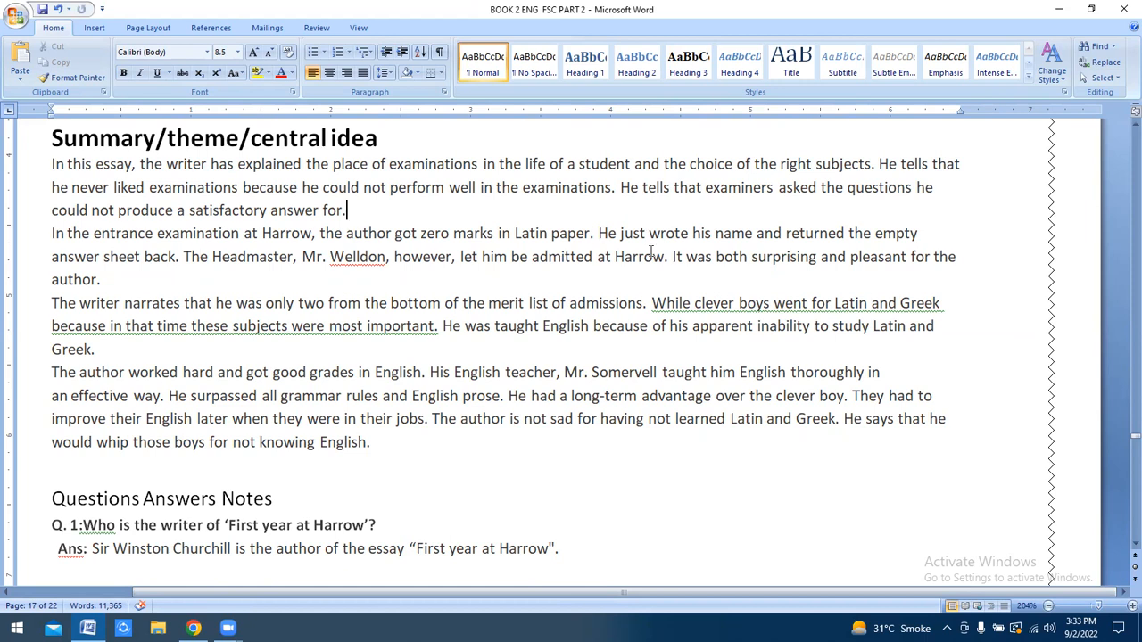
mouse_move(210, 278)
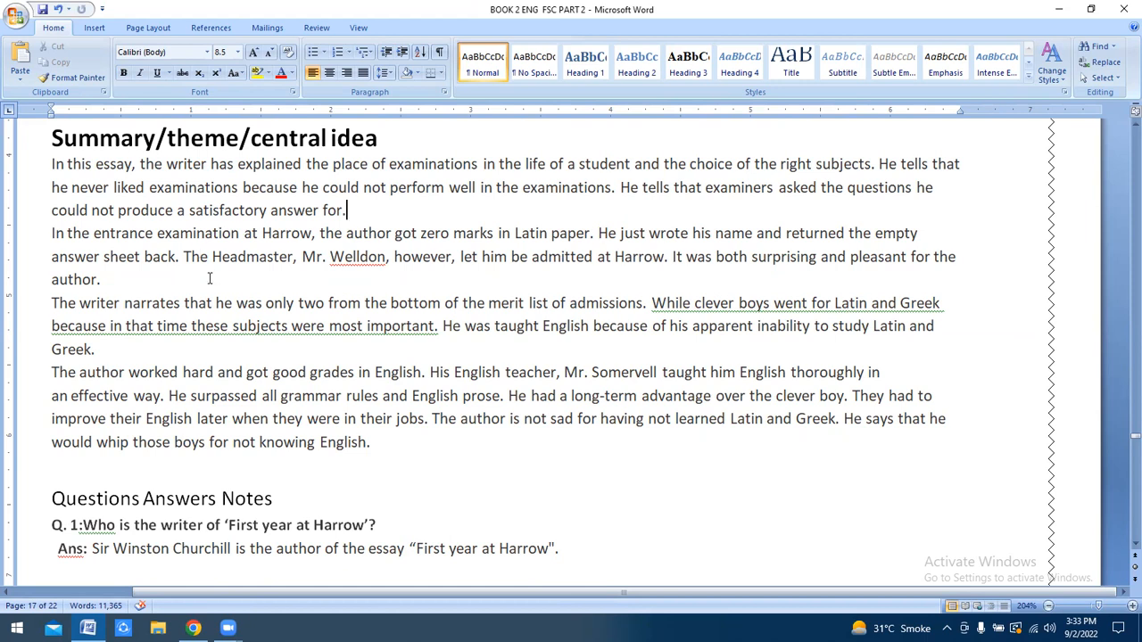
mouse_move(346, 281)
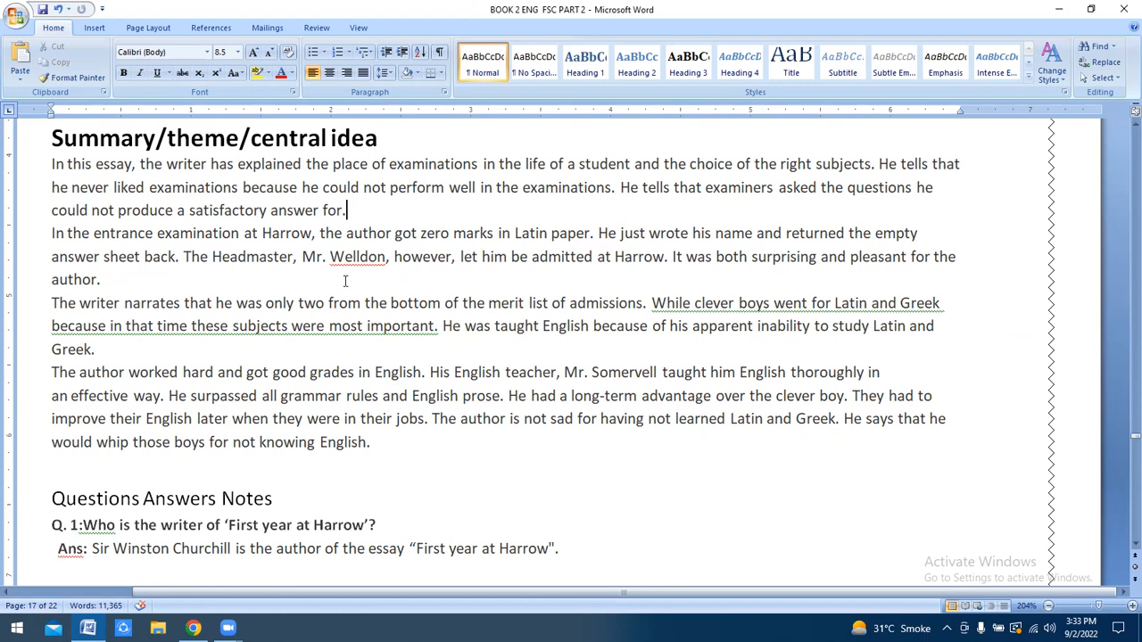
mouse_move(515, 276)
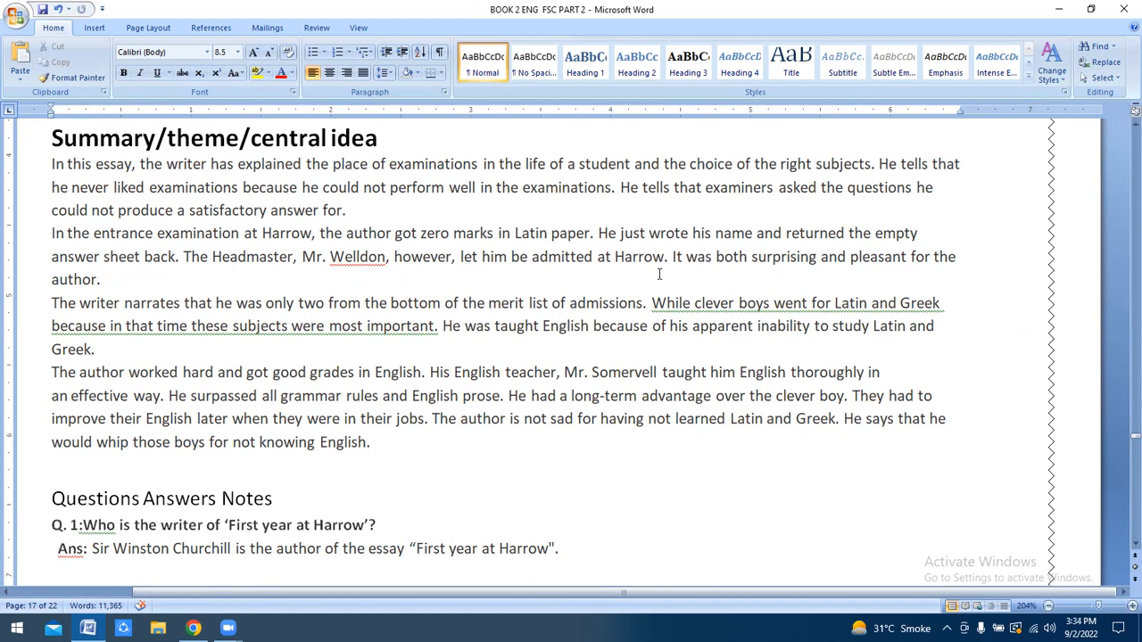
left_click(347, 210)
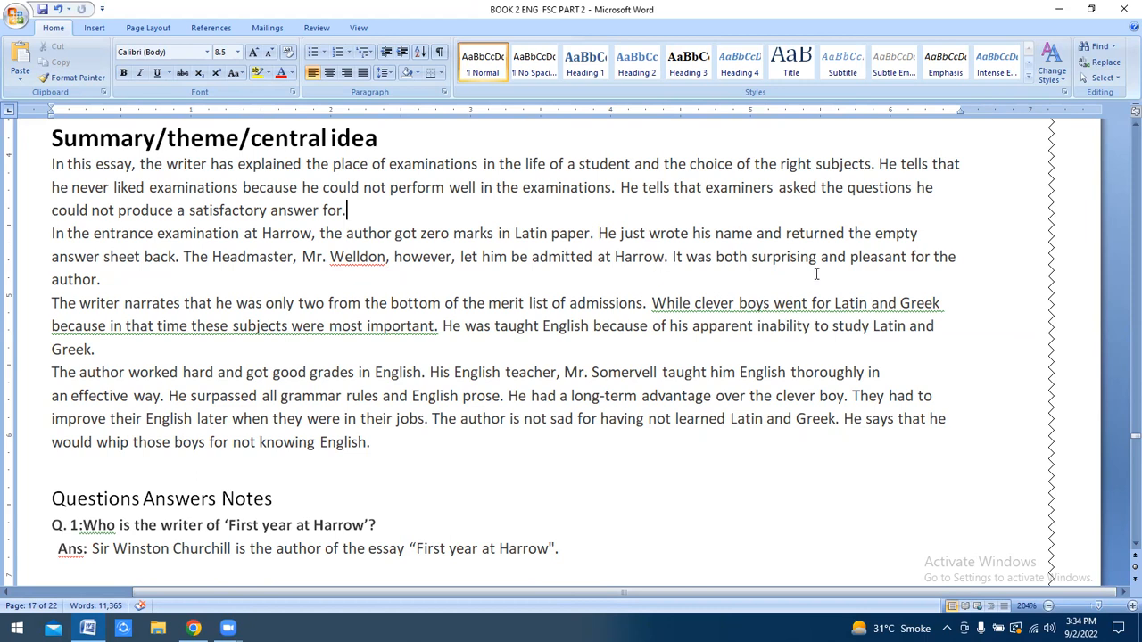
mouse_move(508, 291)
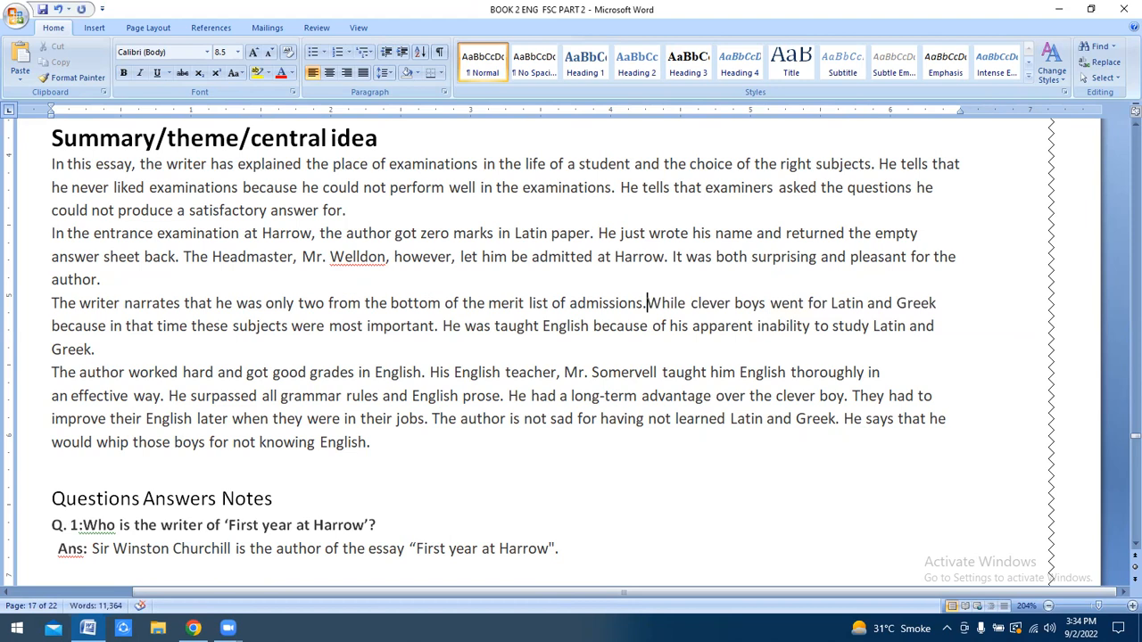
mouse_move(805, 313)
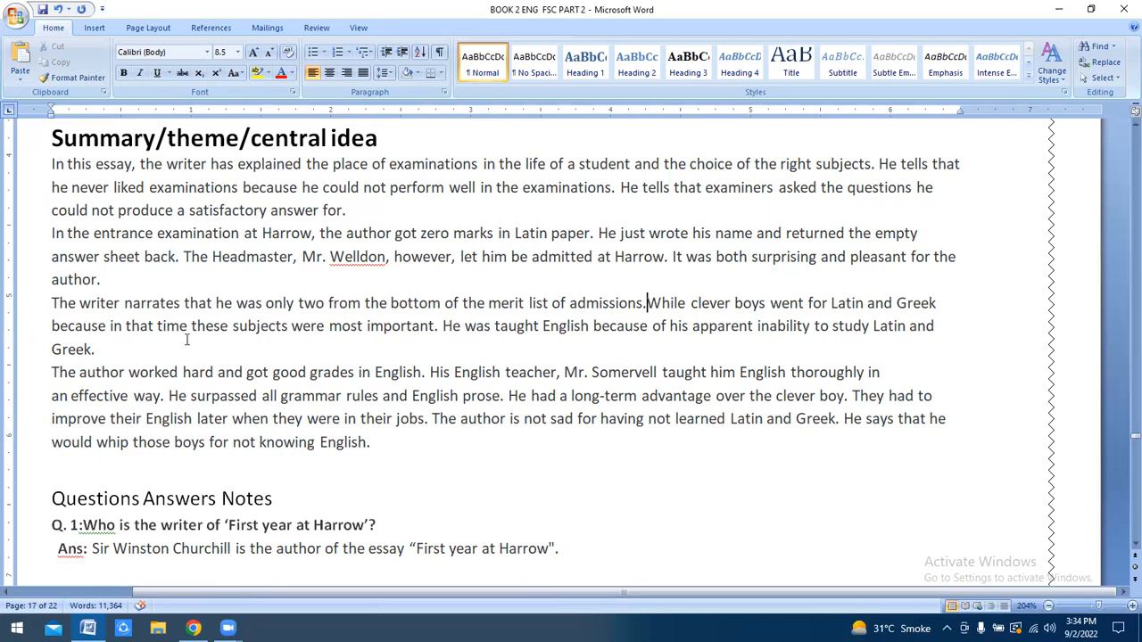
mouse_move(403, 343)
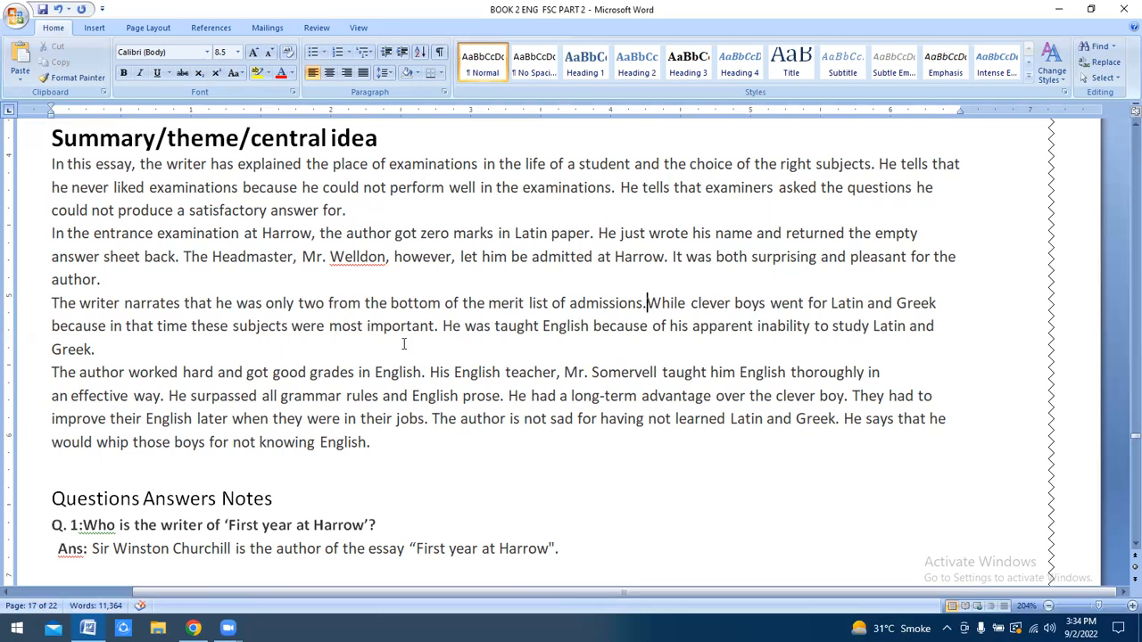
mouse_move(826, 296)
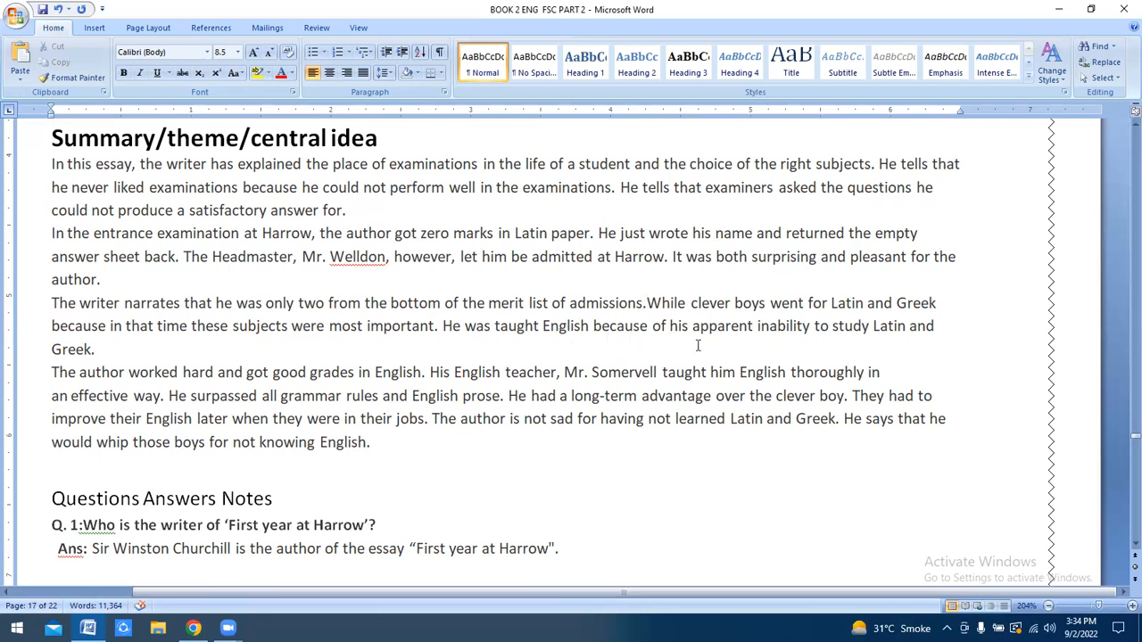
mouse_move(888, 346)
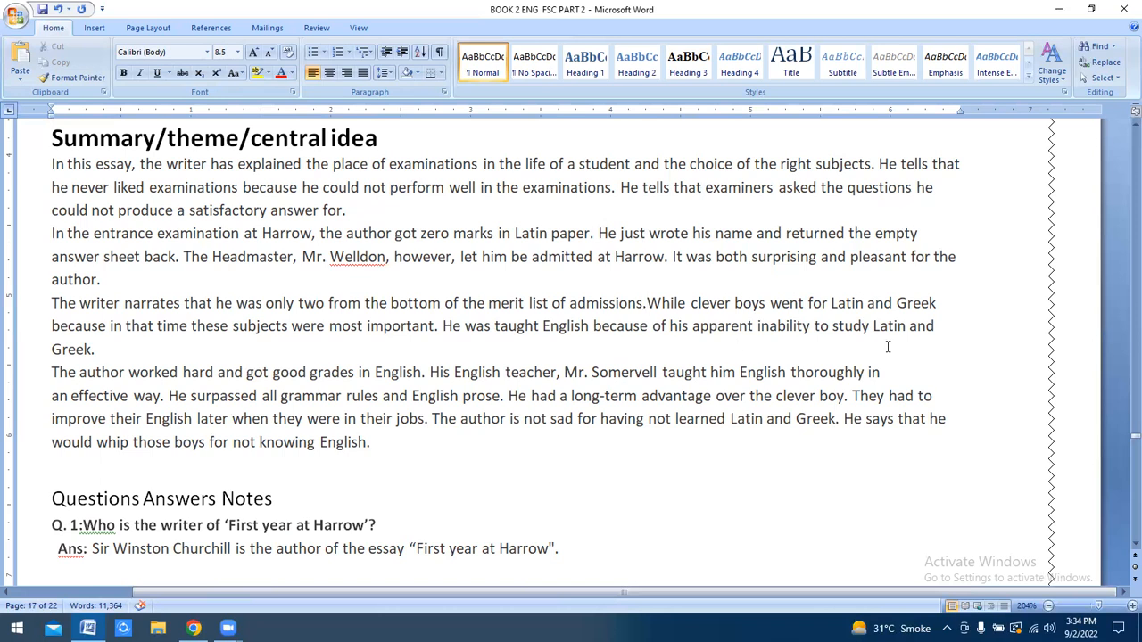
mouse_move(191, 395)
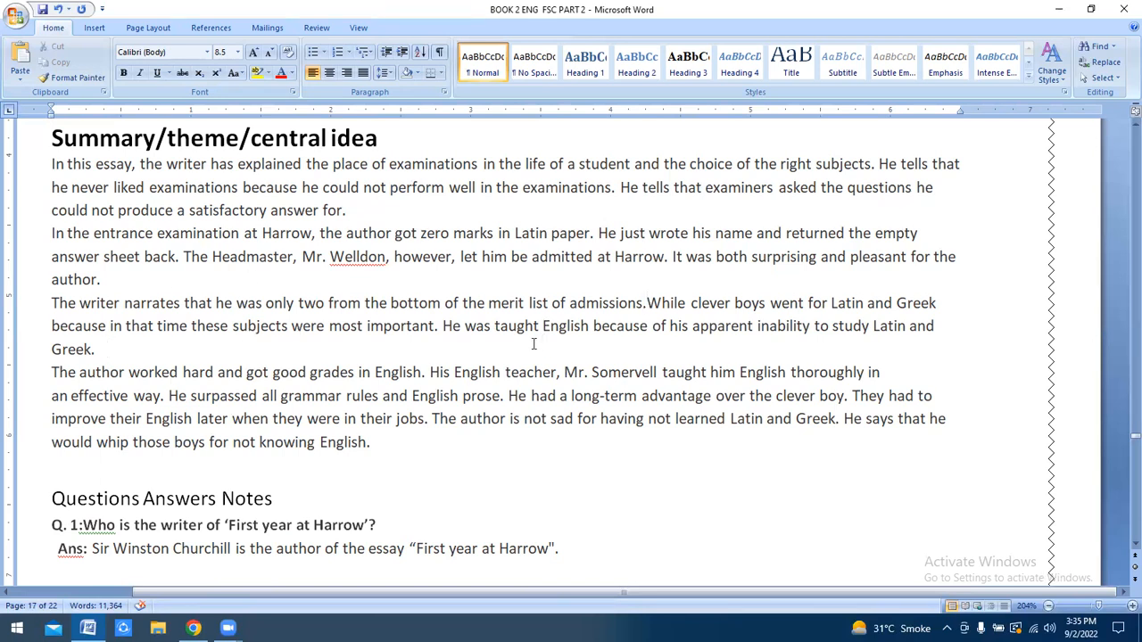
mouse_move(227, 390)
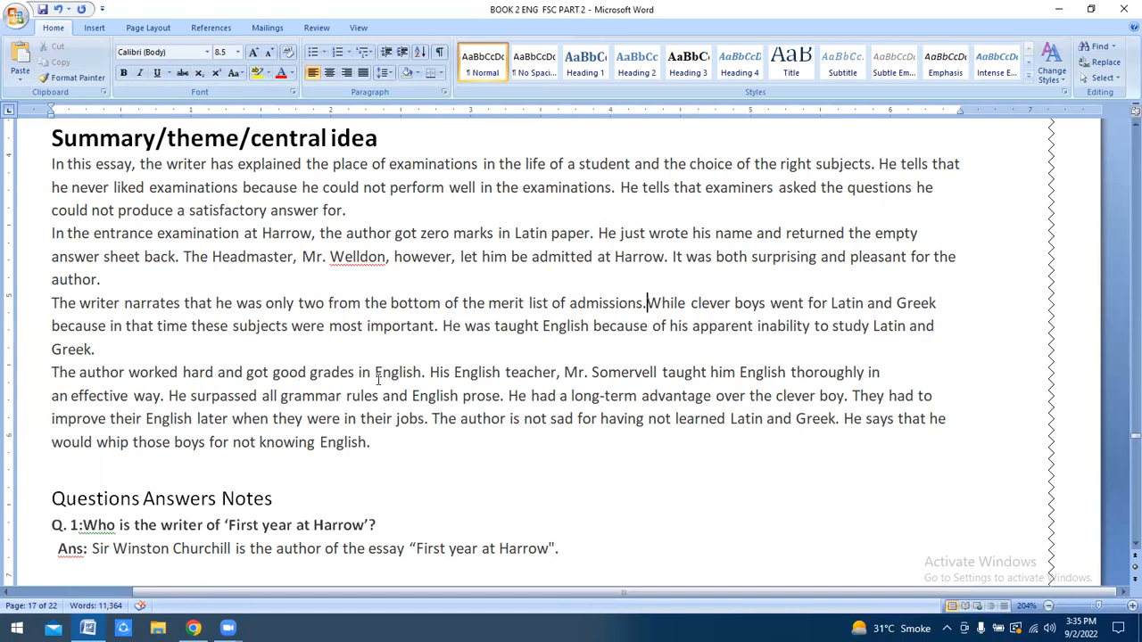
mouse_move(424, 372)
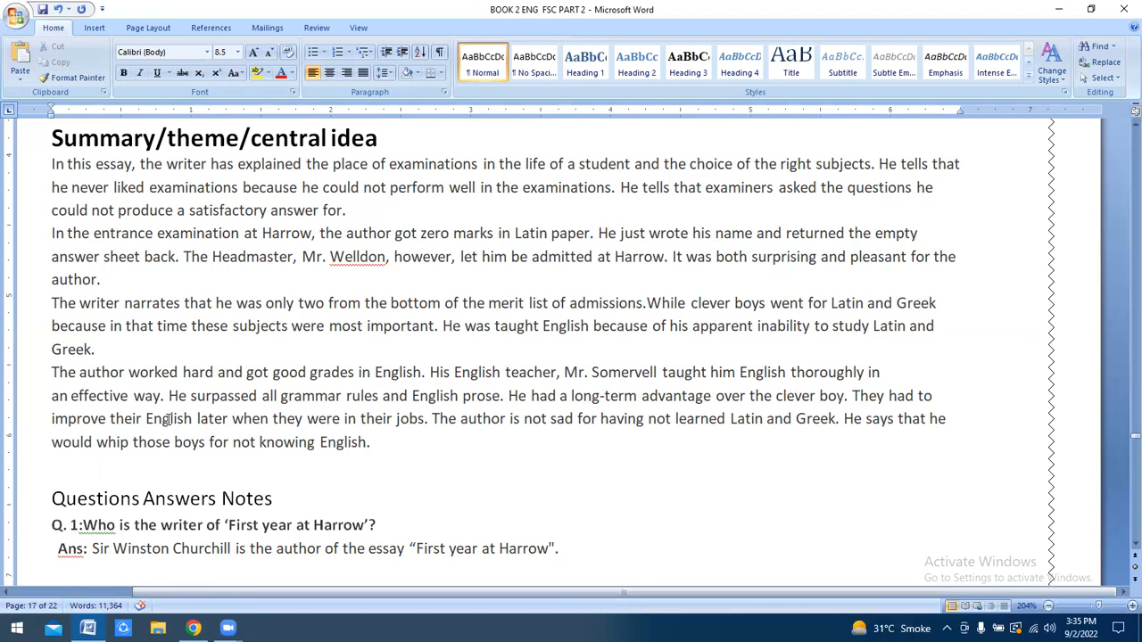
mouse_move(181, 400)
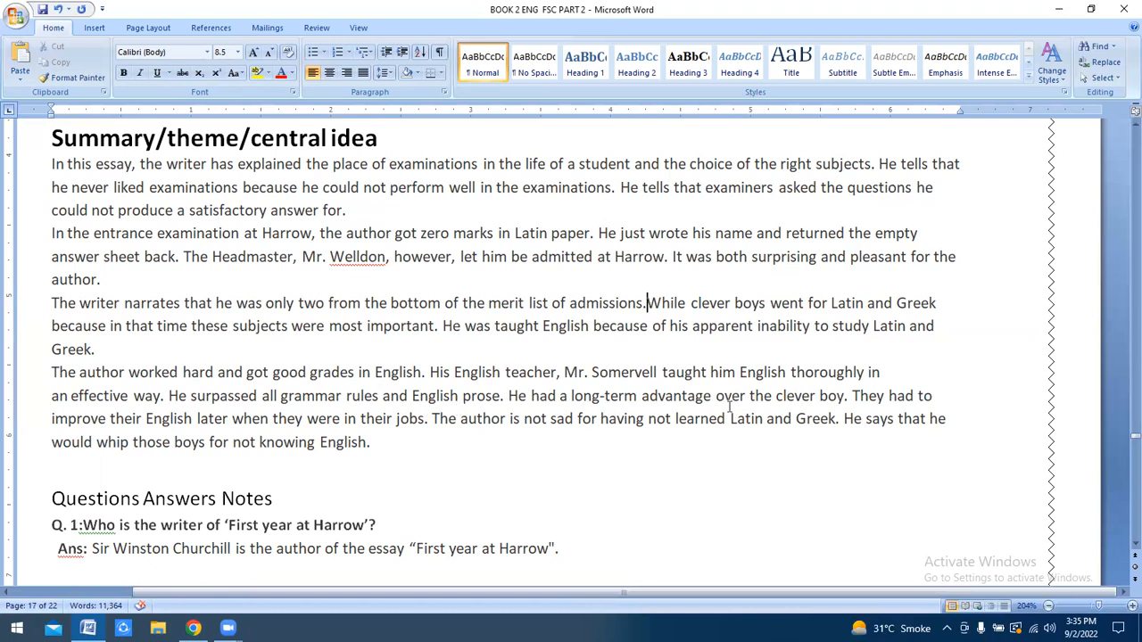
mouse_move(815, 400)
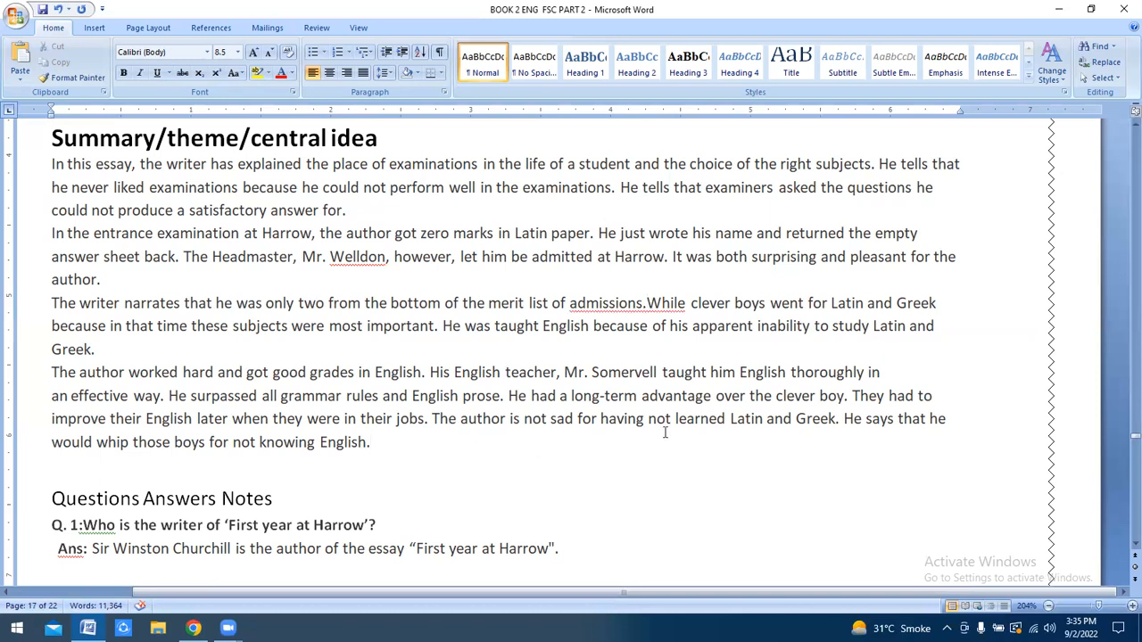
mouse_move(804, 442)
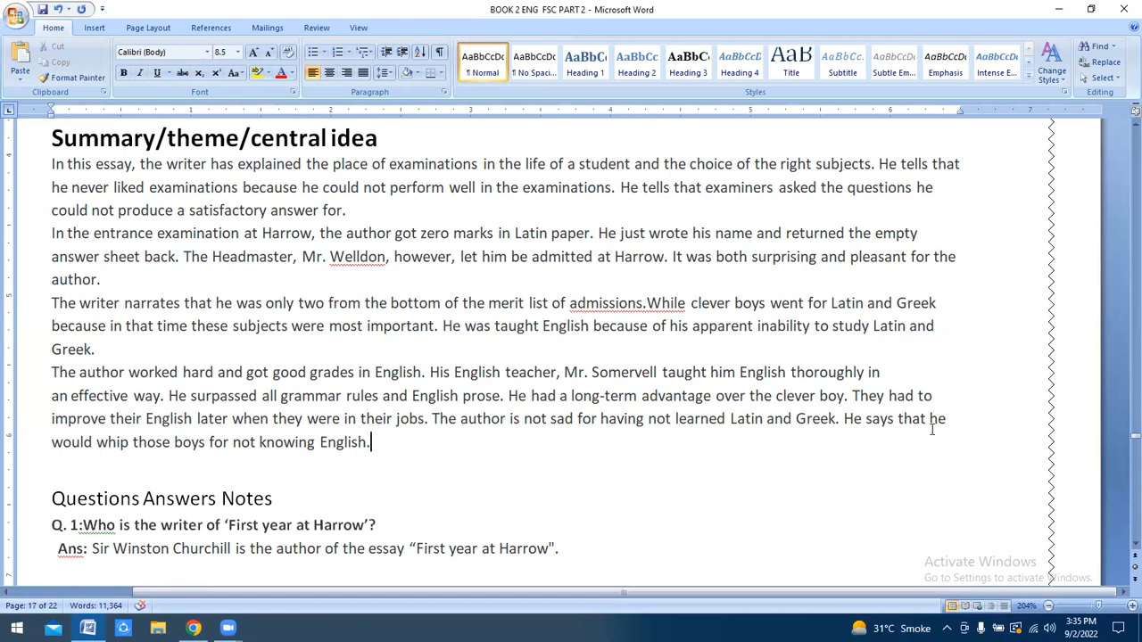
mouse_move(191, 470)
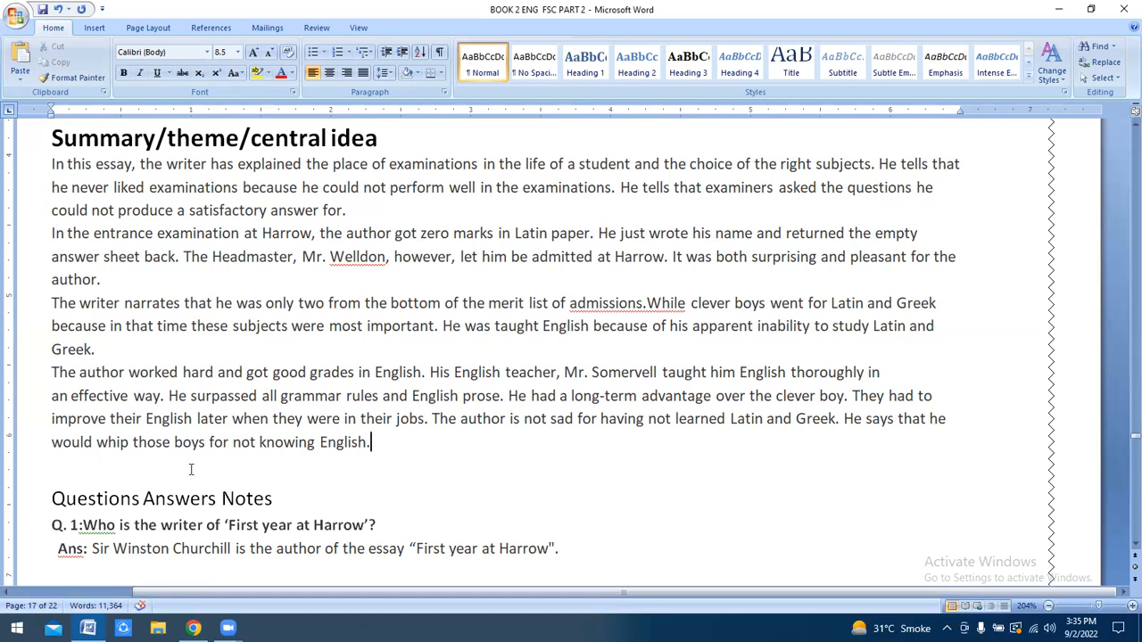
mouse_move(295, 462)
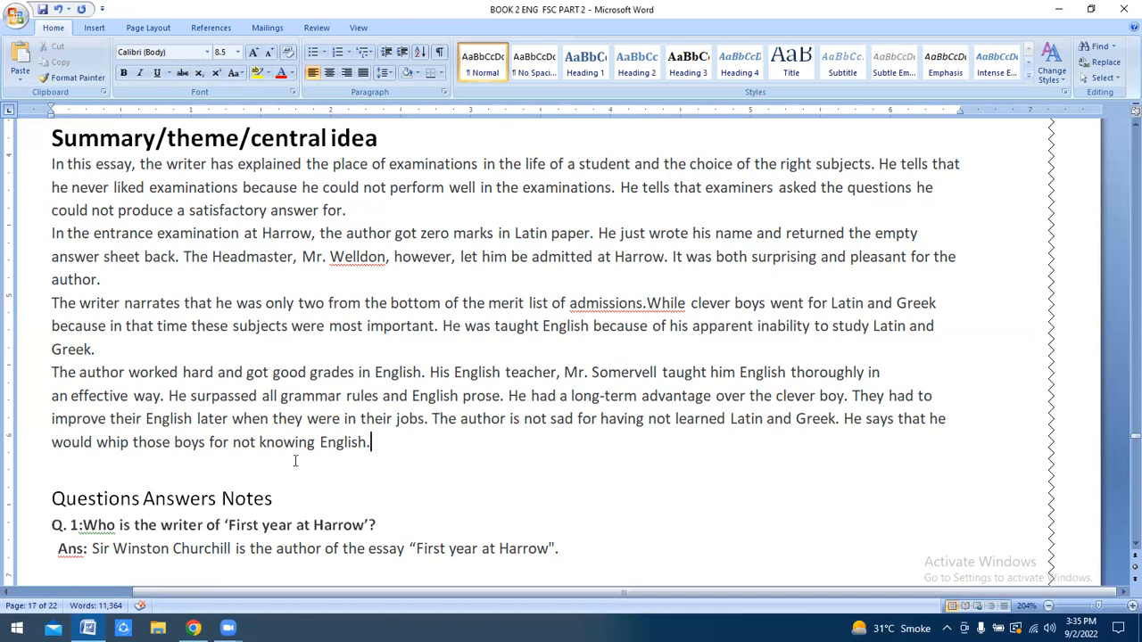
mouse_move(374, 440)
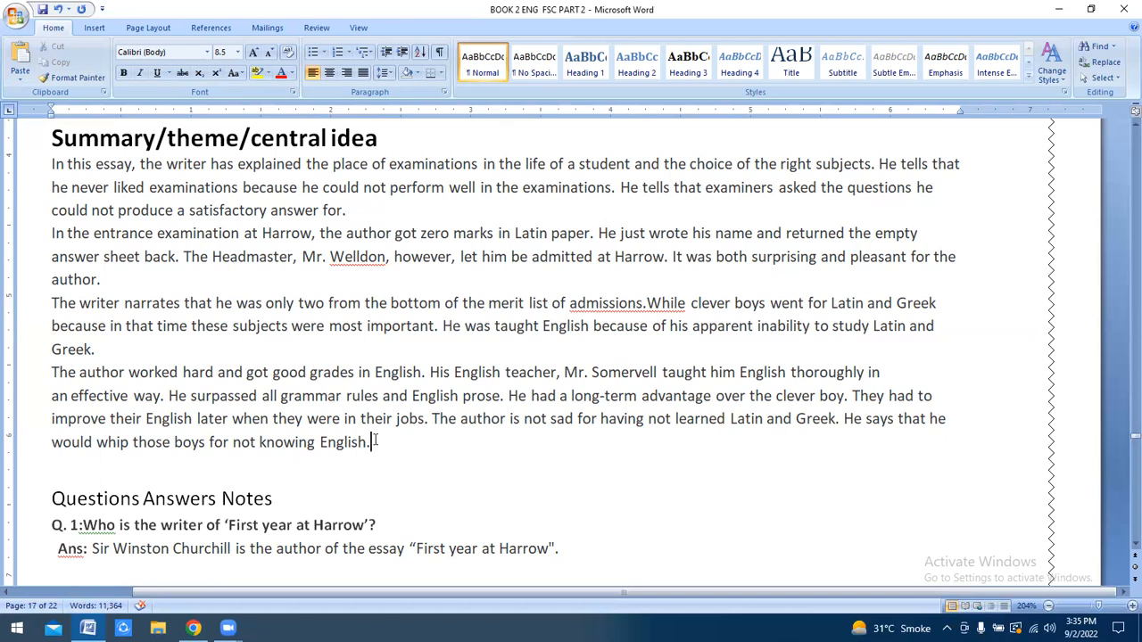